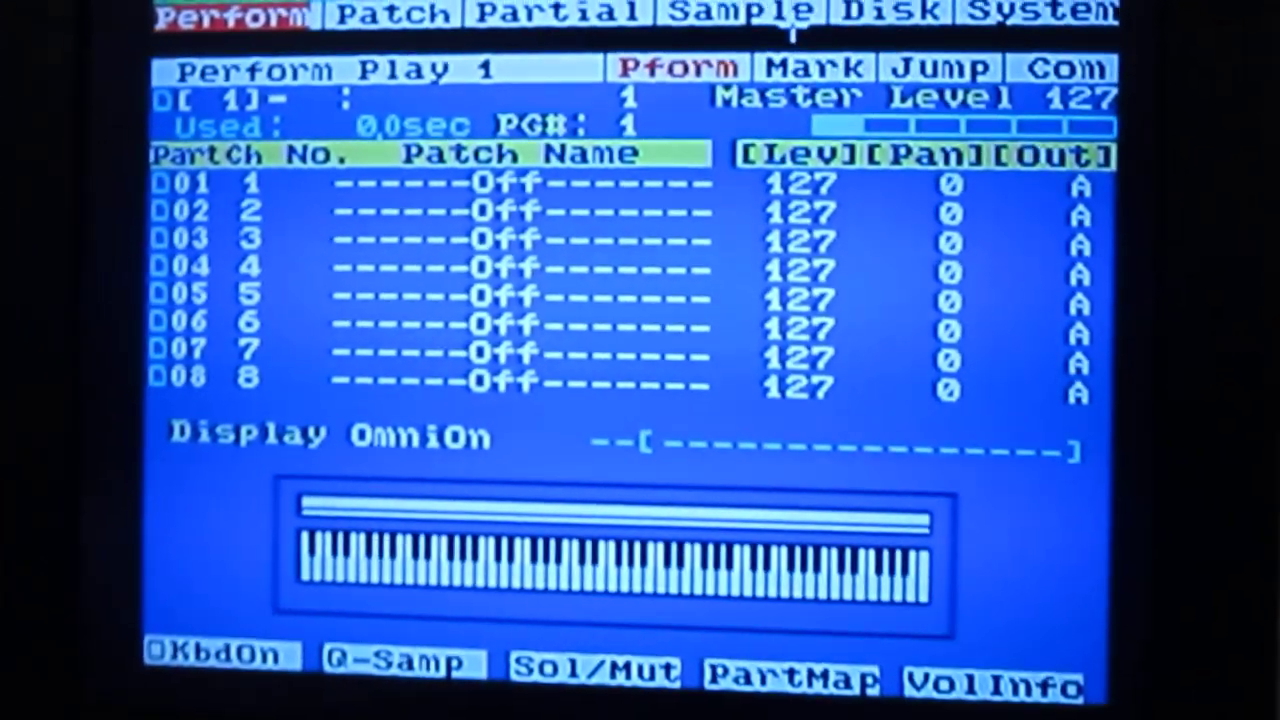
# Go from the Disk menu to the System SCSI page listing the sampler's own ID and drive IDs
pyautogui.click(884, 12)
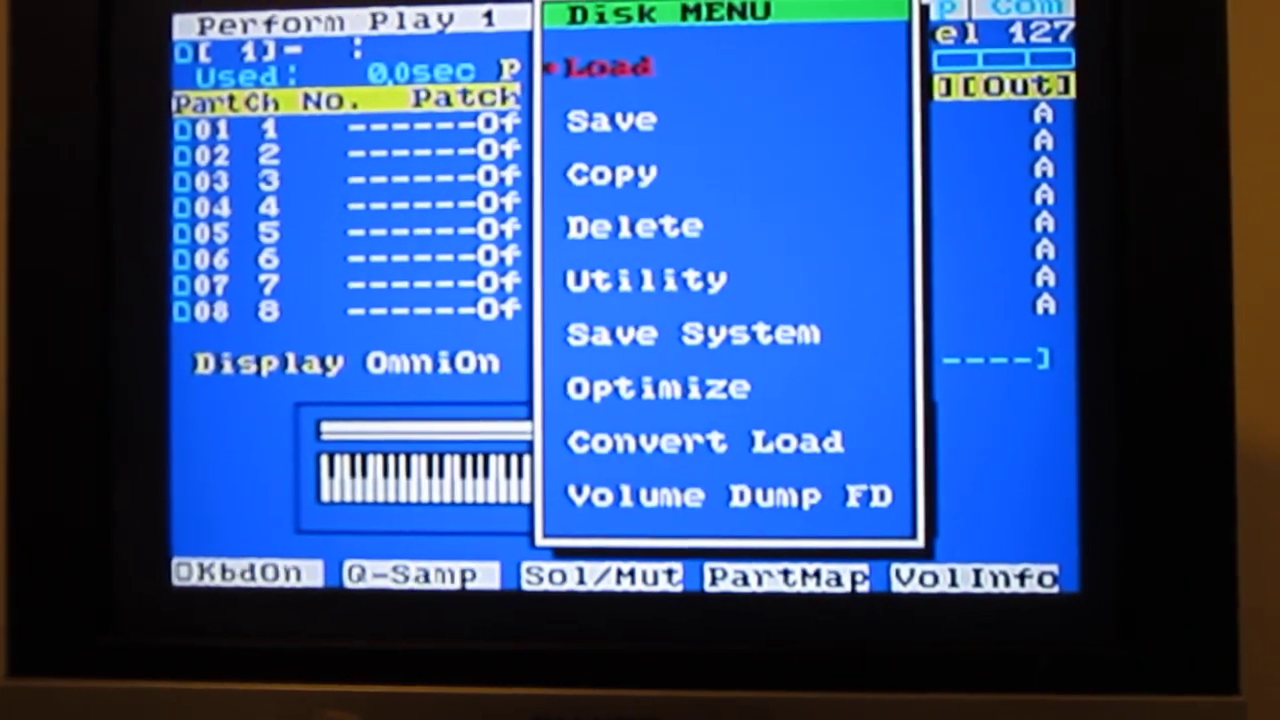
pyautogui.click(644, 278)
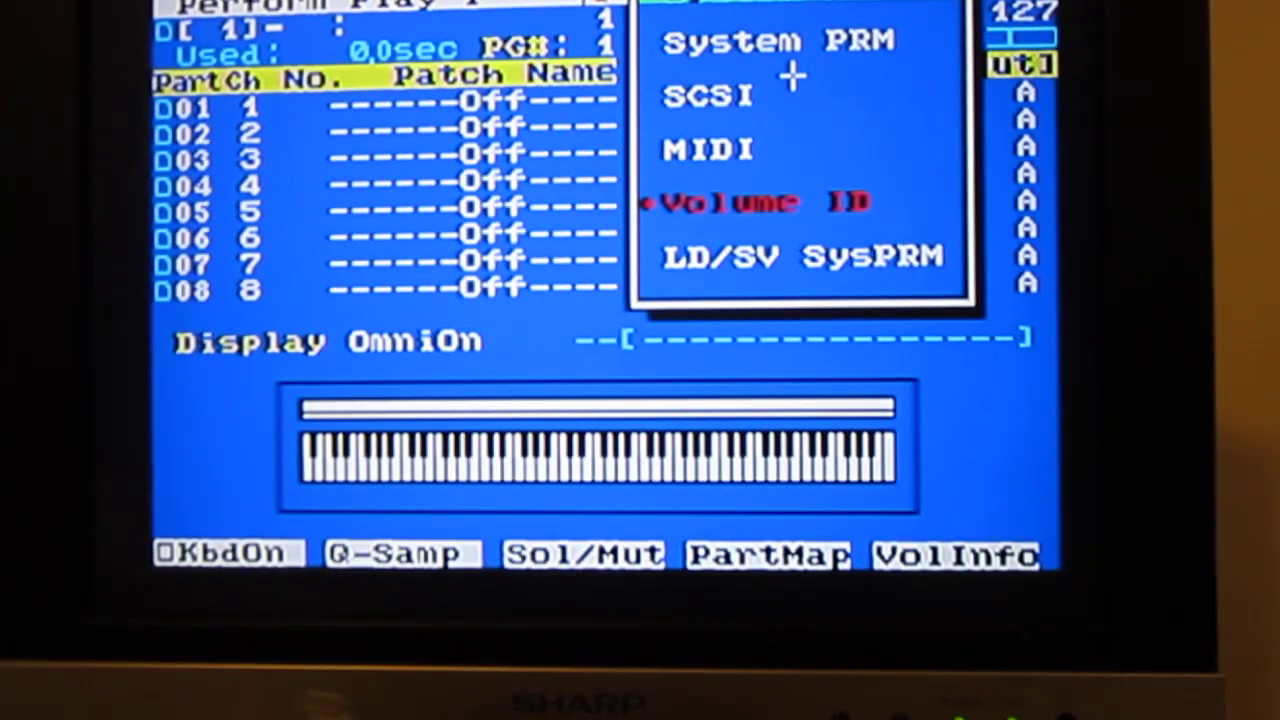
pyautogui.click(704, 96)
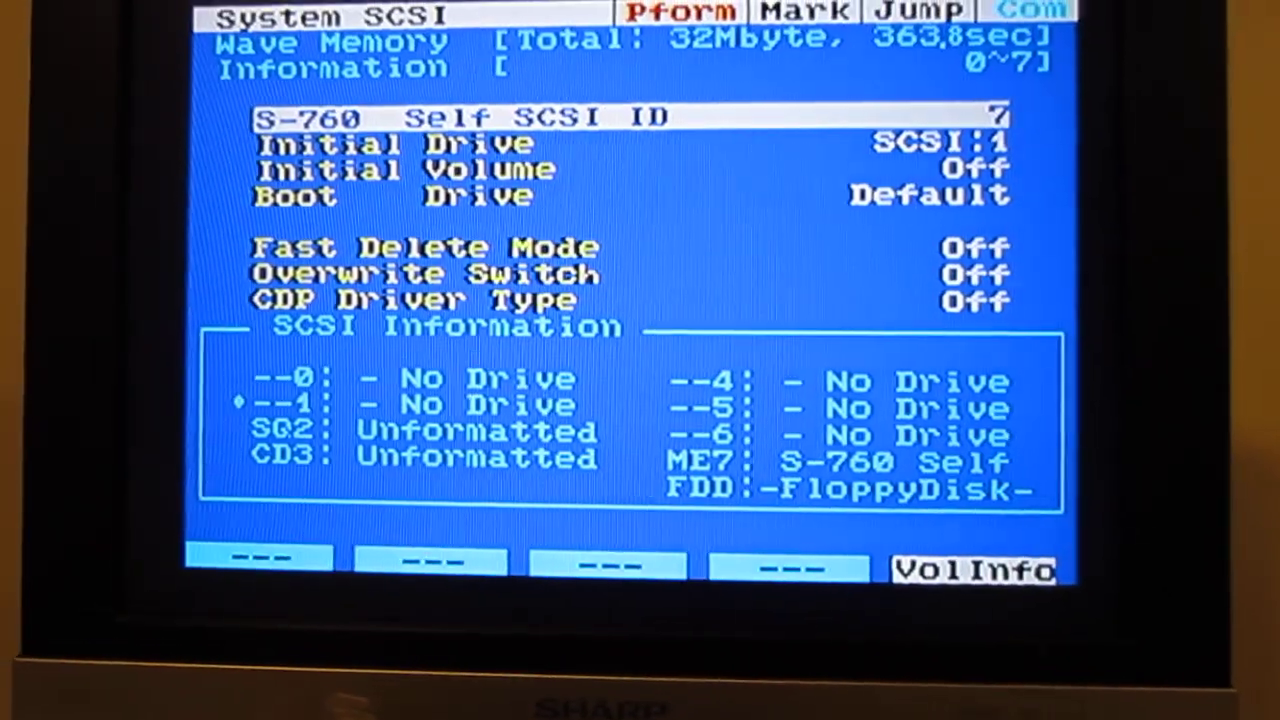